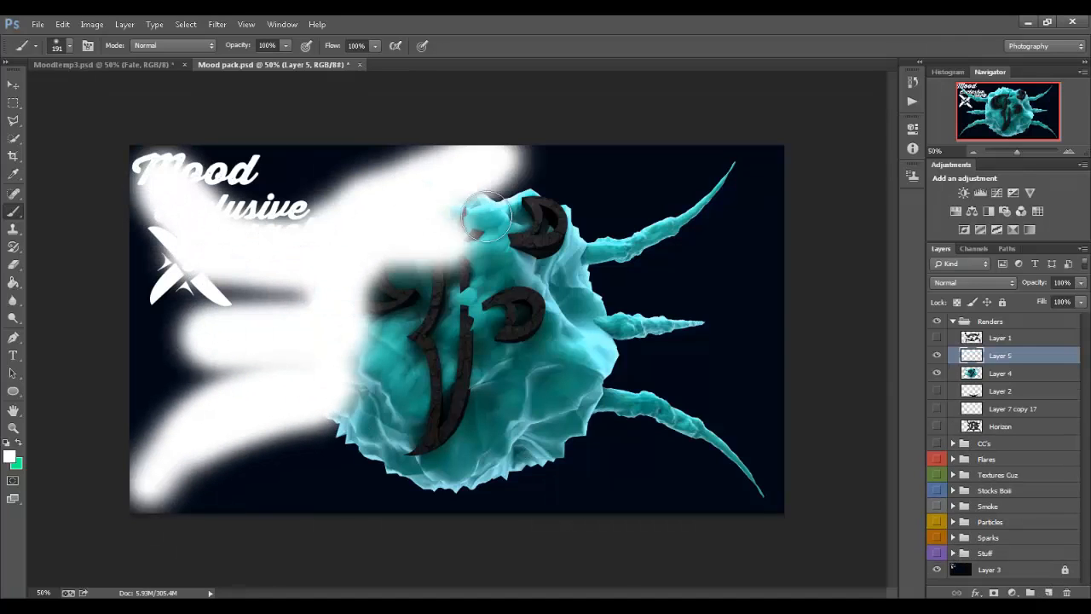
Drop the cyan creature render into Moodtemp3, duplicate it, shrink it into the centre band, and fade the copy
drag(490, 217, 460, 383)
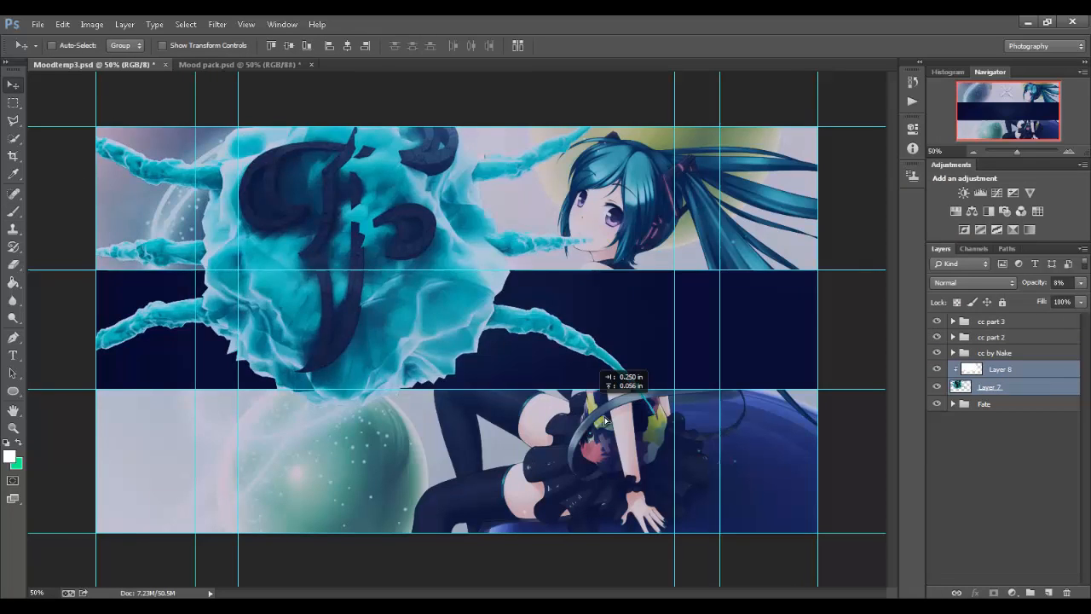
right_click(958, 386)
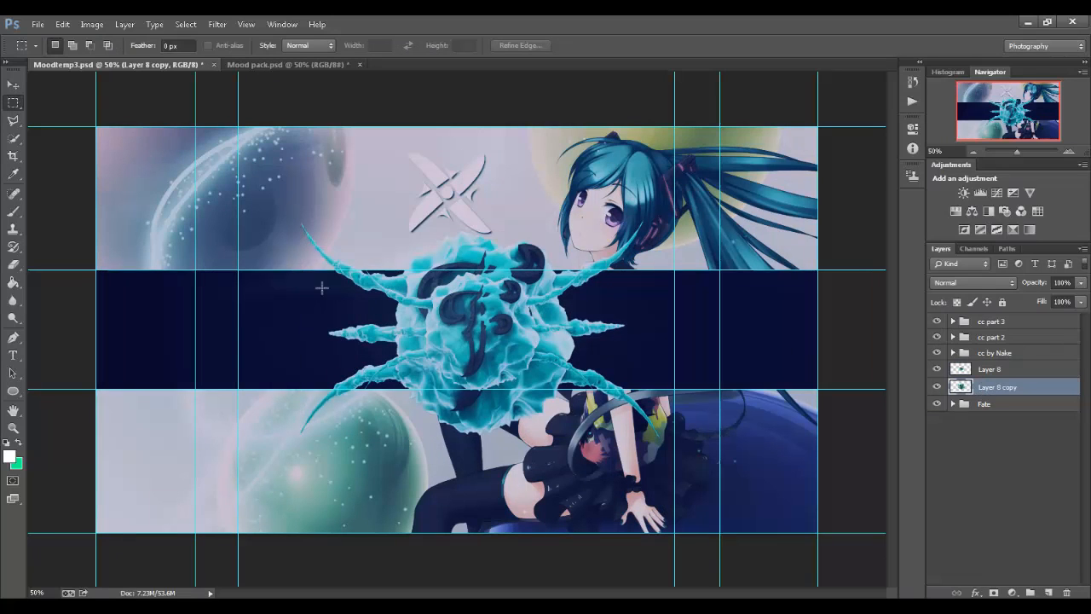
drag(265, 179, 691, 499)
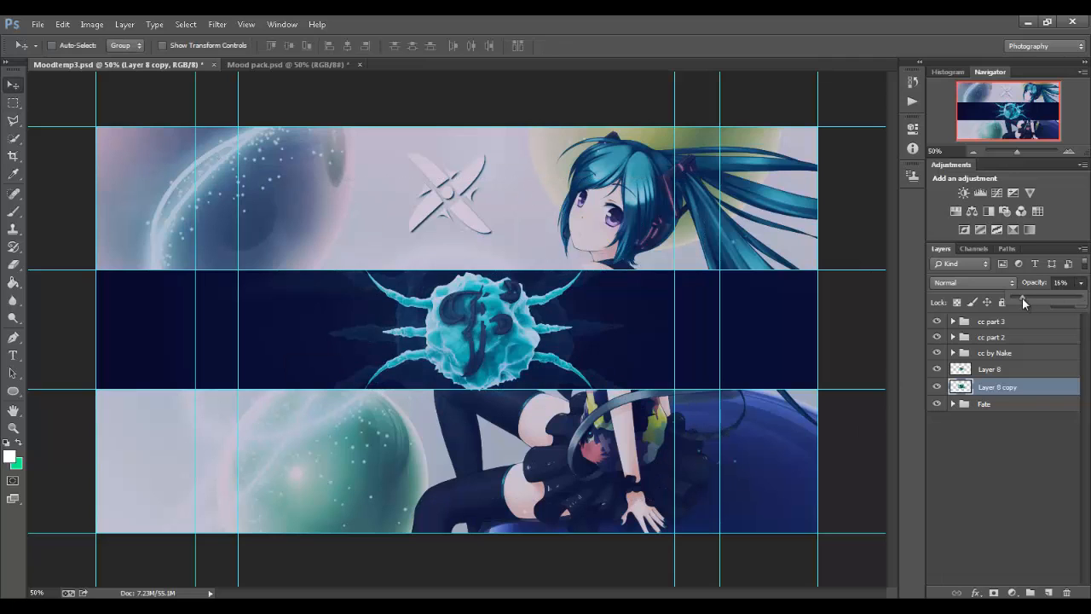
click(294, 64)
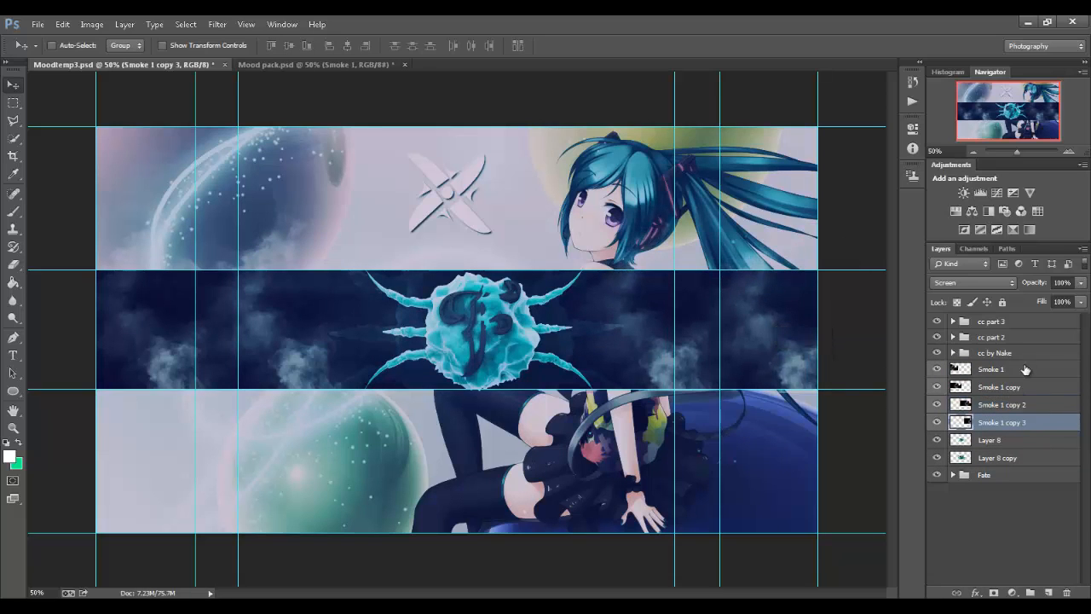
Add Screen-blended smoke stocks across the centre band and lower the newest smoke layer's opacity
click(290, 64)
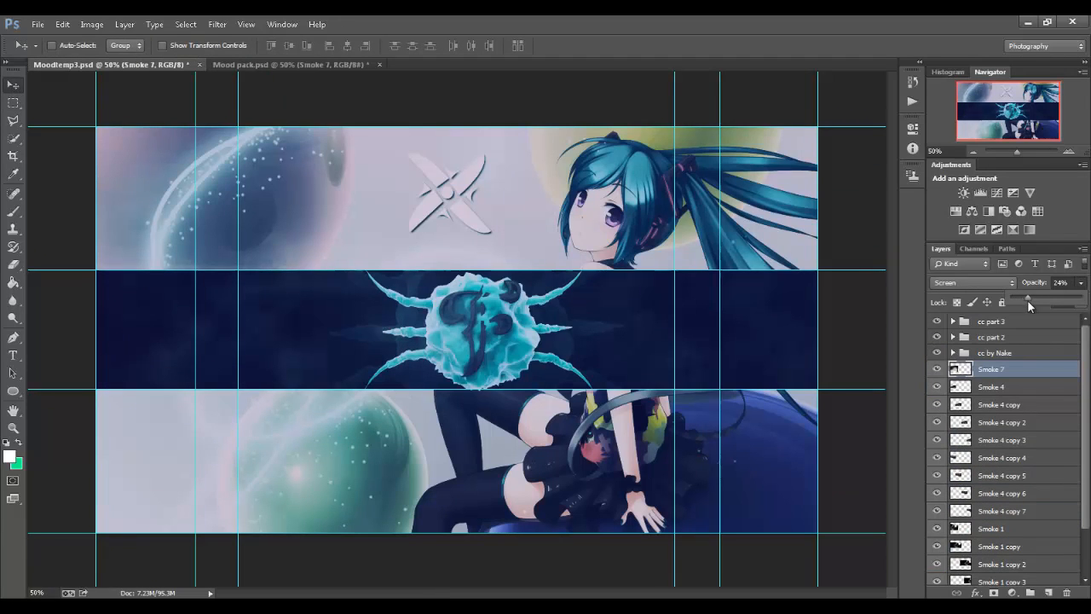
click(294, 64)
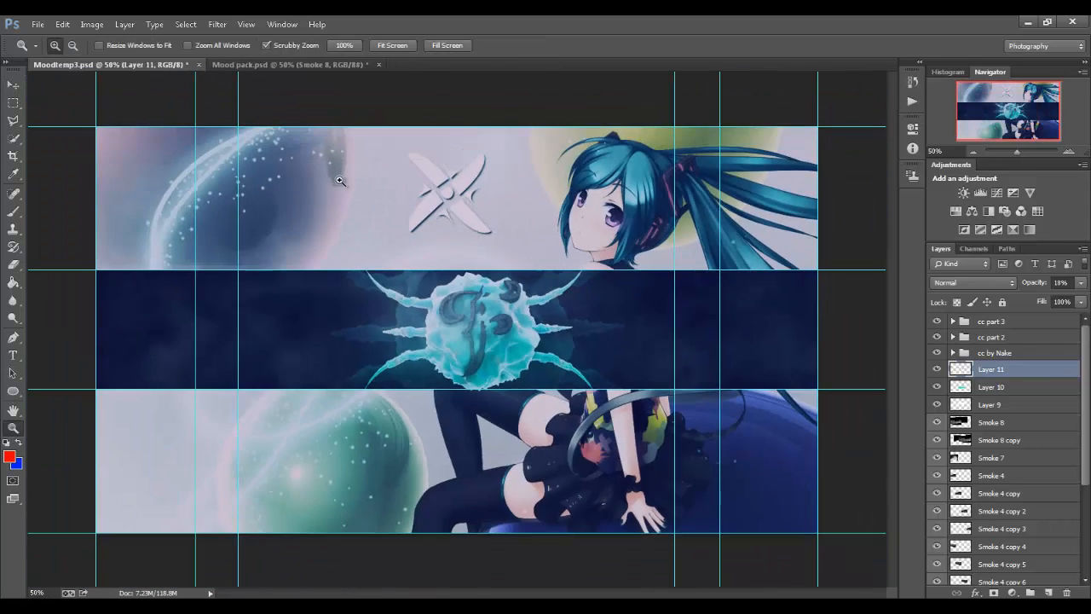
Add duplicated Particle 1 layers in Linear Dodge (Add) mode with reduced opacity
click(290, 63)
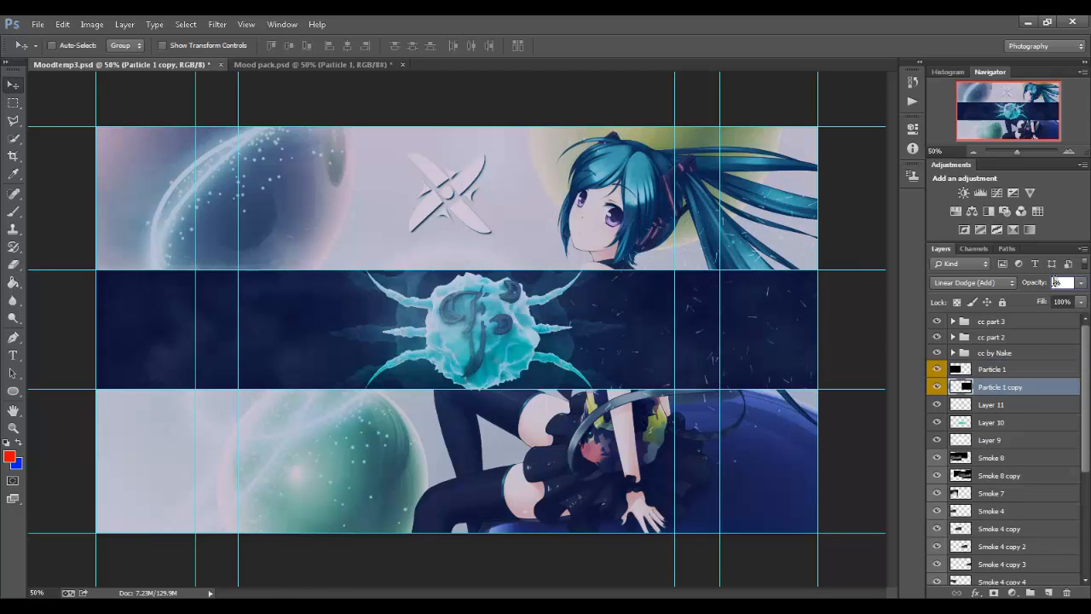
click(307, 64)
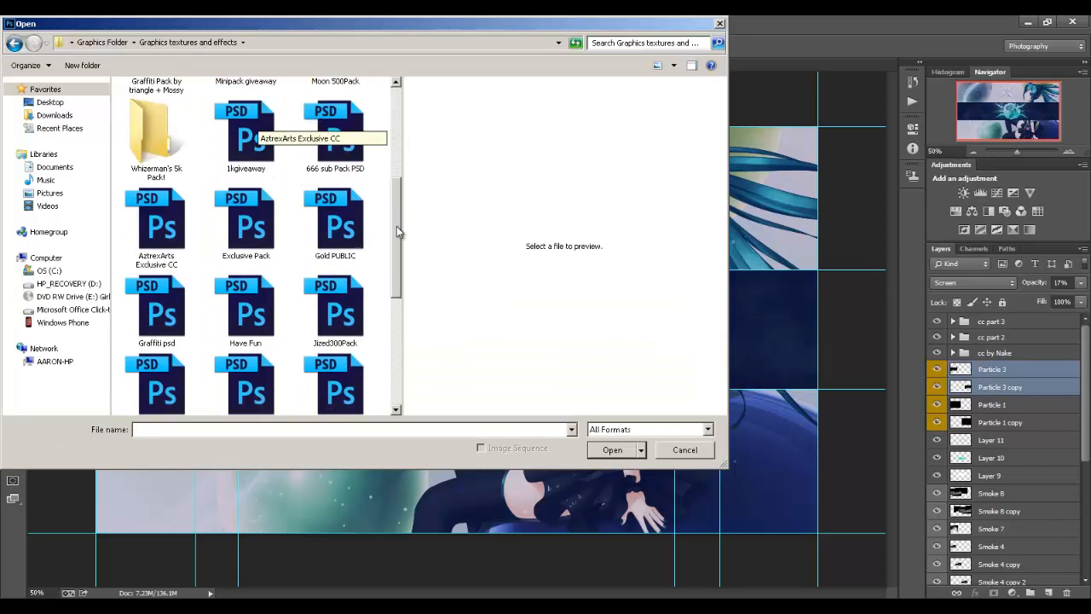
Bring Moon3kPack's 'This is new' star layer into Moodtemp3, duplicated and set to Lighten
click(611, 450)
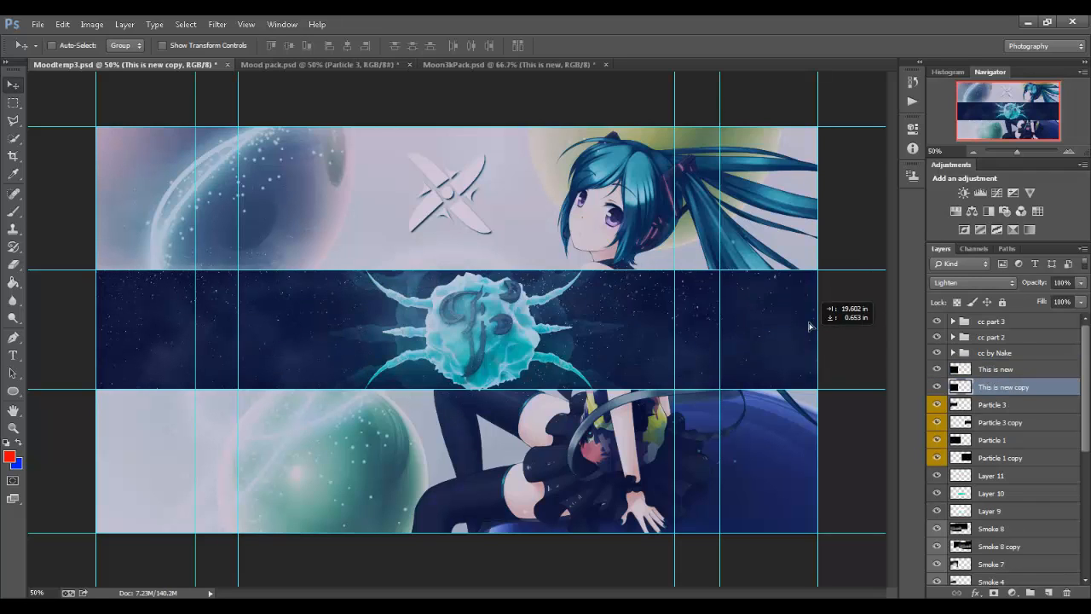
Add a duplicated Counter Jungle layer at 41% opacity, then preview other stocks in Moon3kPack
click(486, 64)
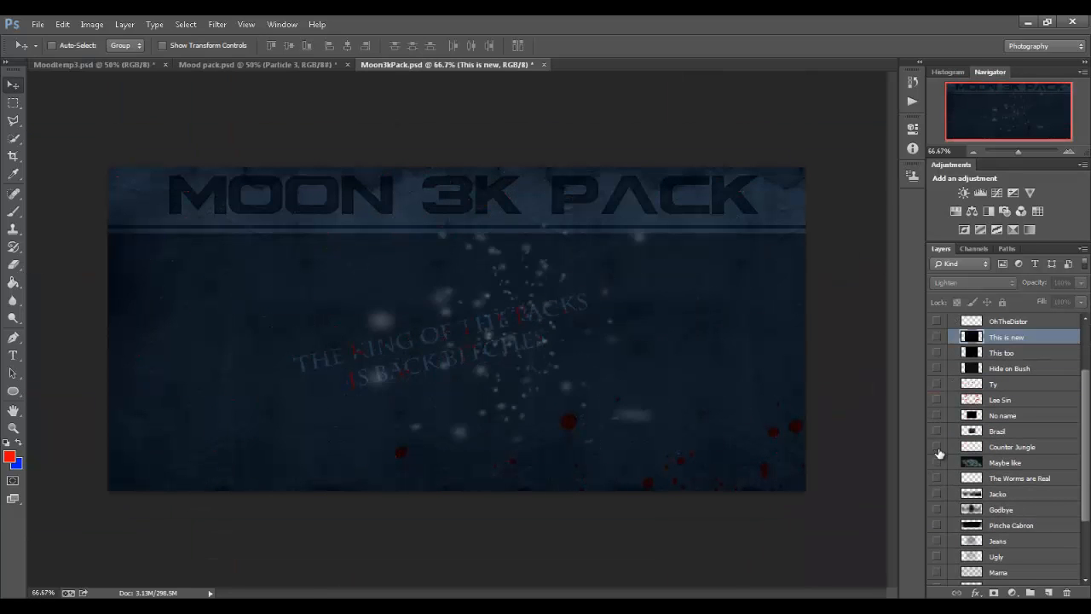
click(94, 64)
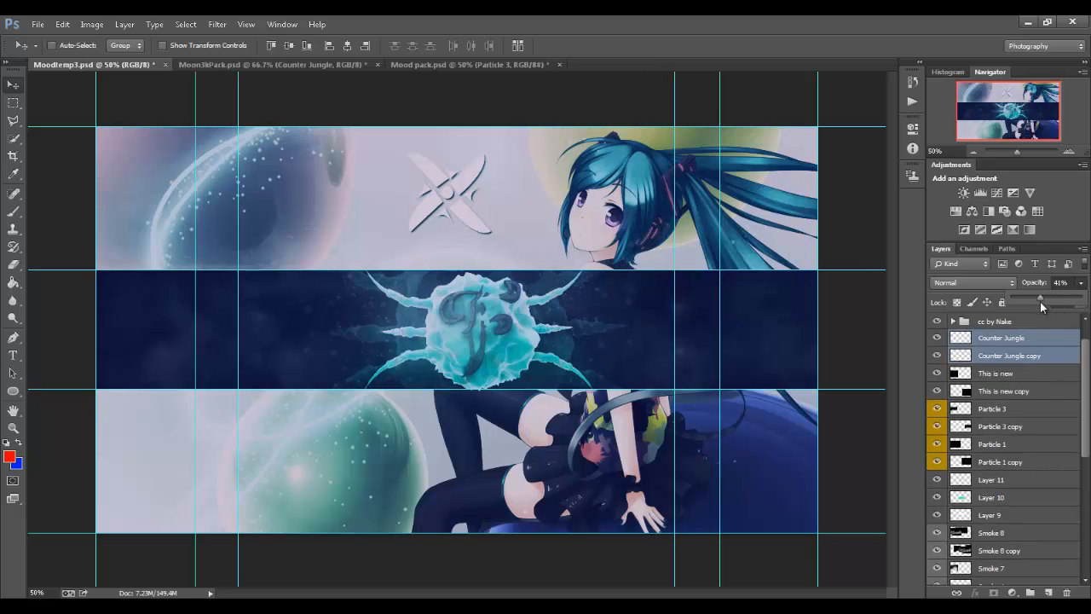
click(273, 64)
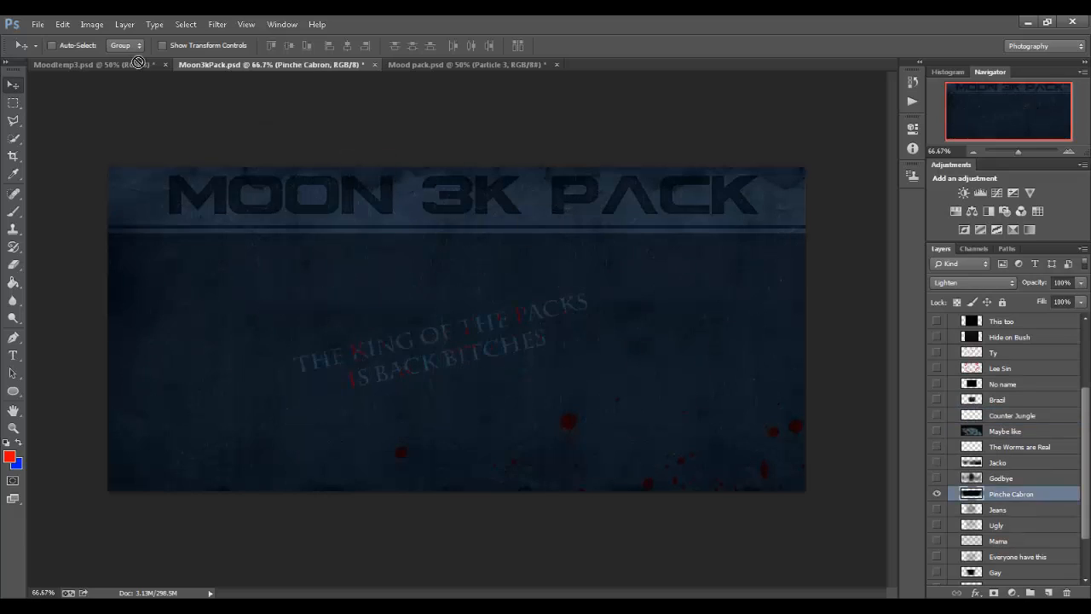
click(94, 64)
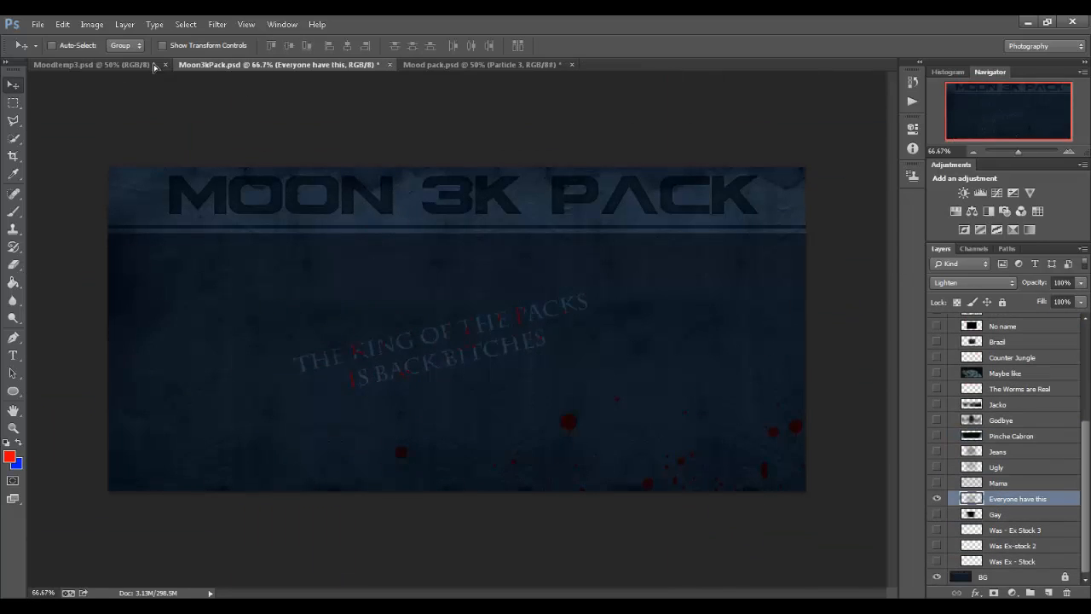
Add 'Everyone have this' and other Moon 3K stocks with erased edges and low opacity, then expand Tech Stuff
click(94, 64)
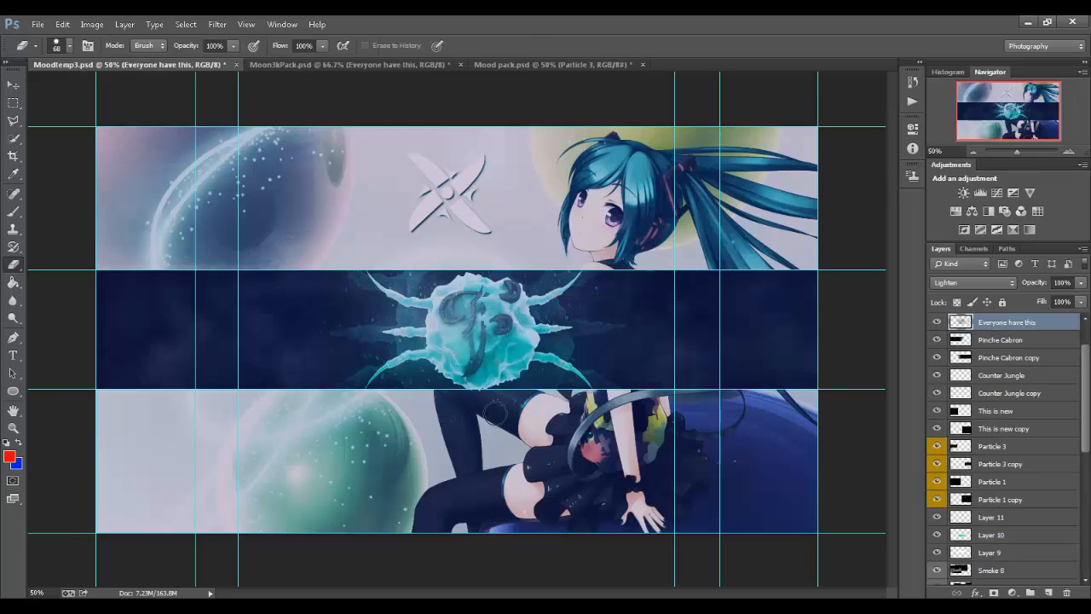
click(341, 64)
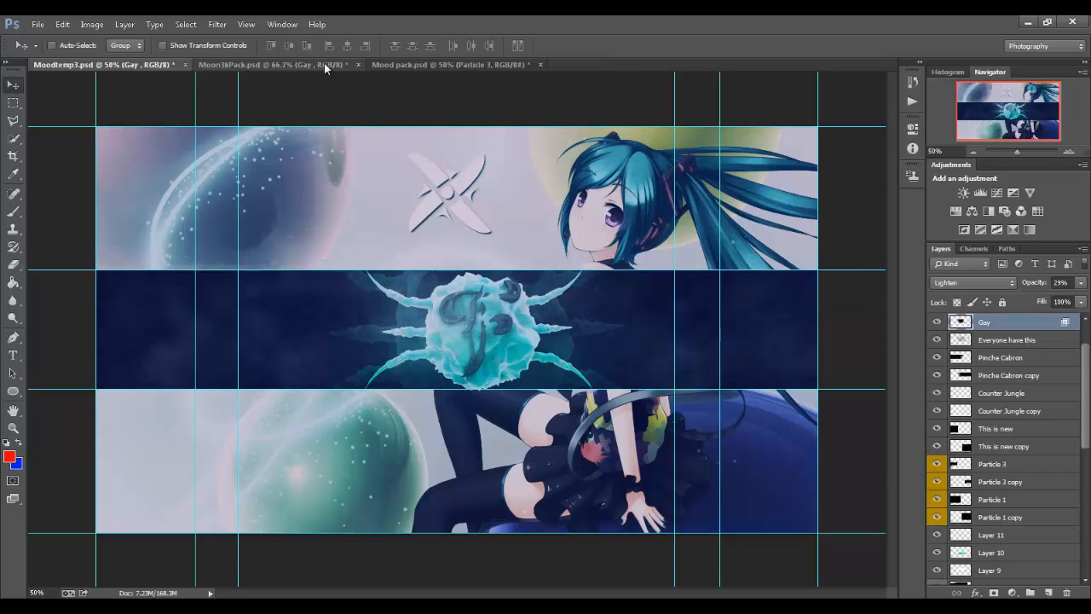
click(273, 63)
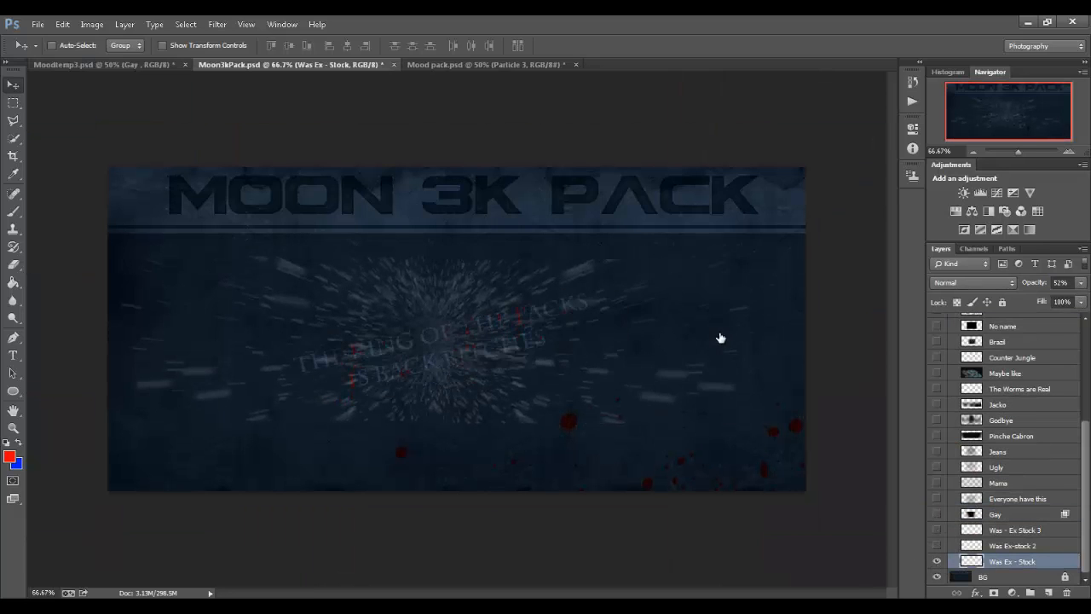
click(103, 65)
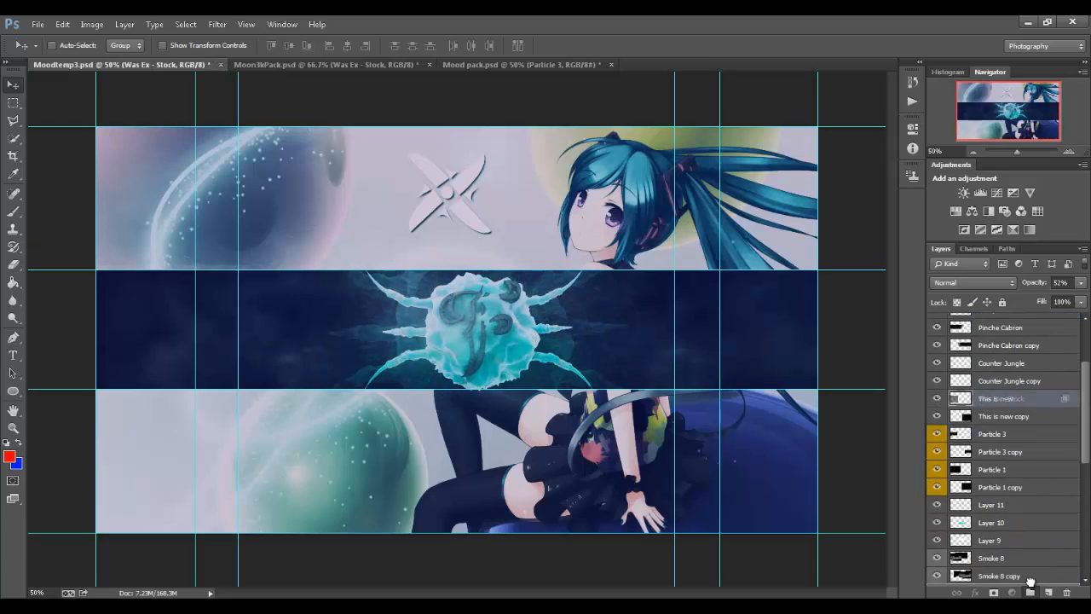
click(1014, 525)
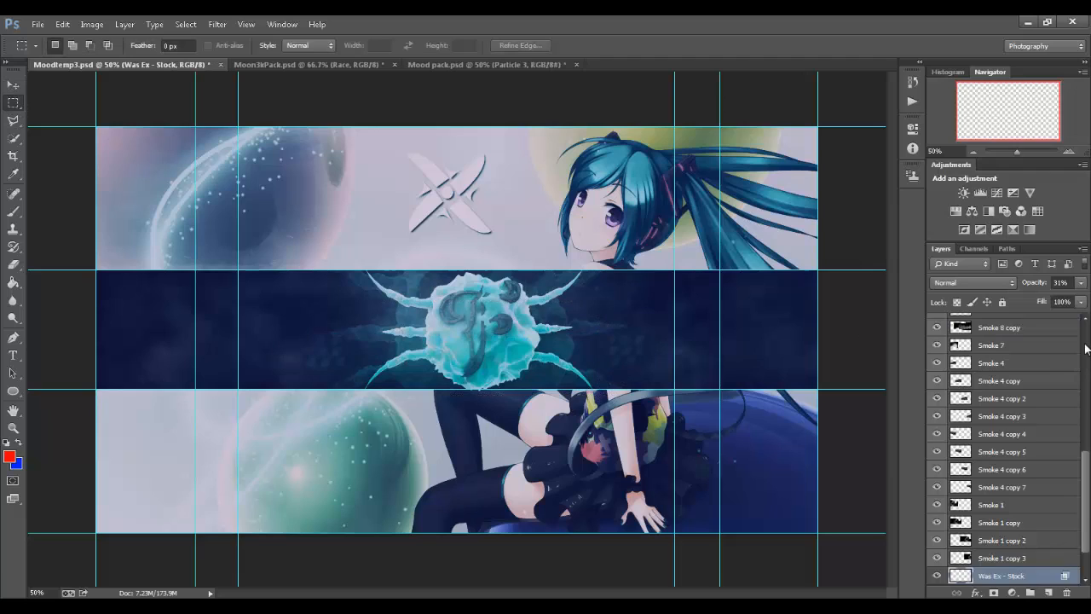
click(298, 64)
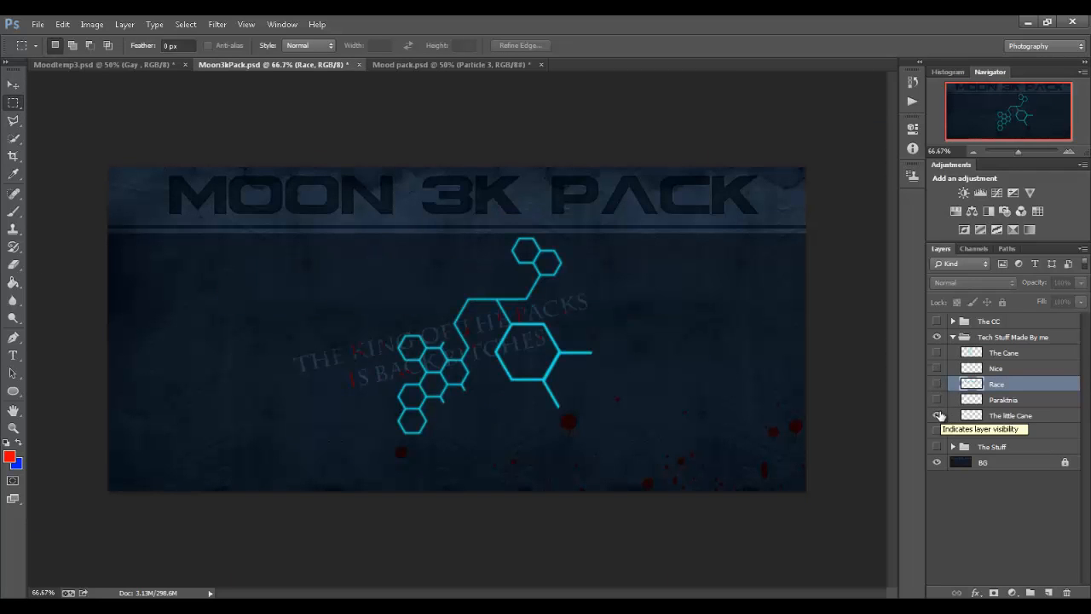